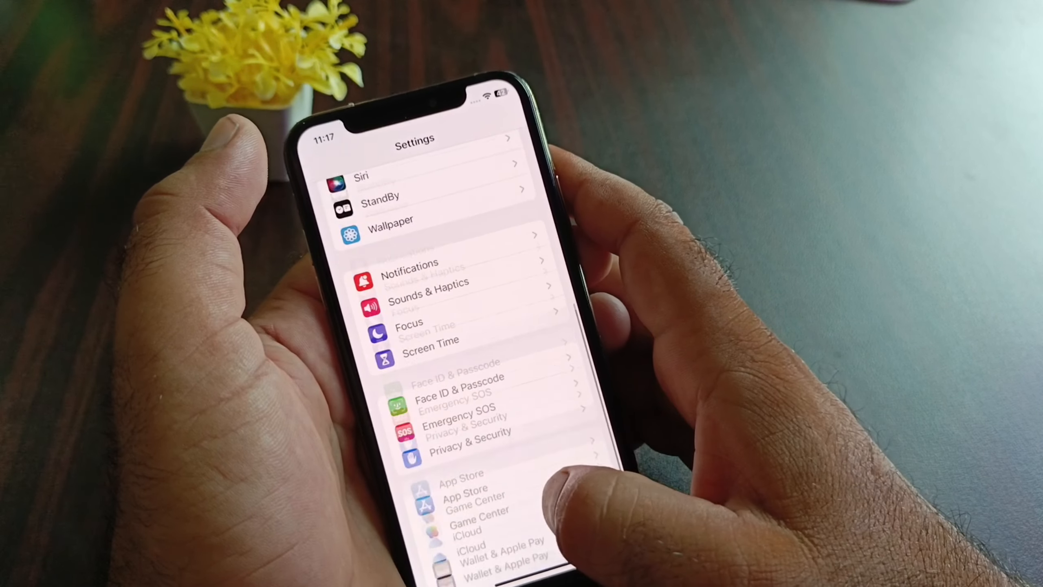
{"action": "scroll", "scroll_direction": "up", "scroll_amount": 3}
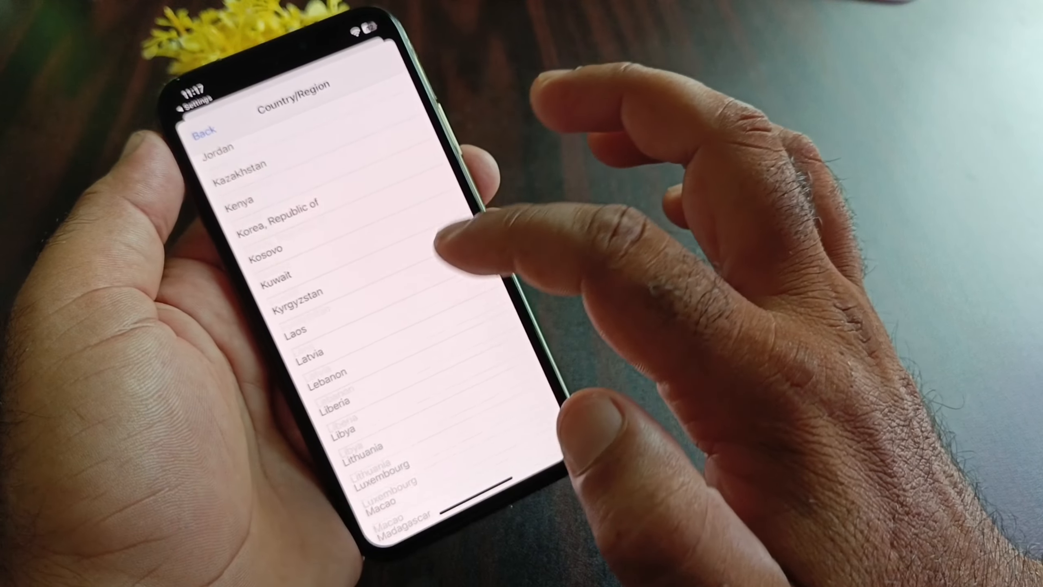
{"action": "scroll", "scroll_direction": "up", "scroll_amount": 3}
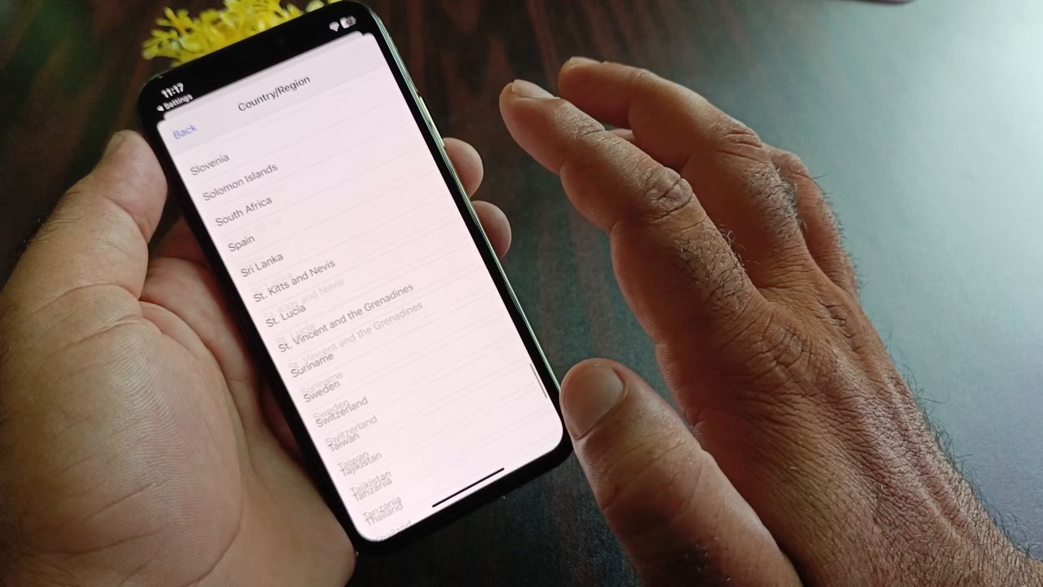
{"action": "scroll", "scroll_direction": "up", "scroll_amount": 3}
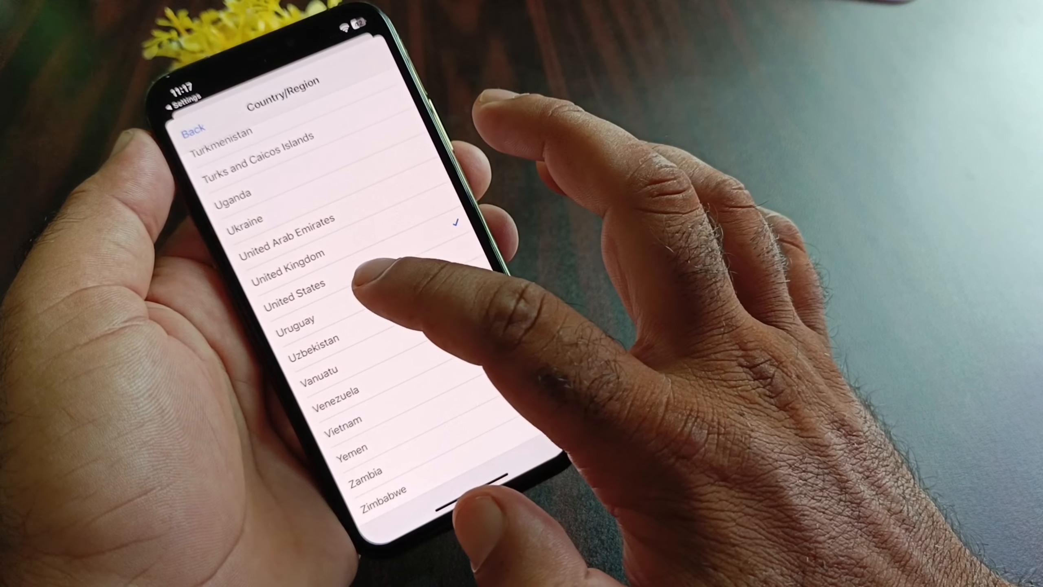